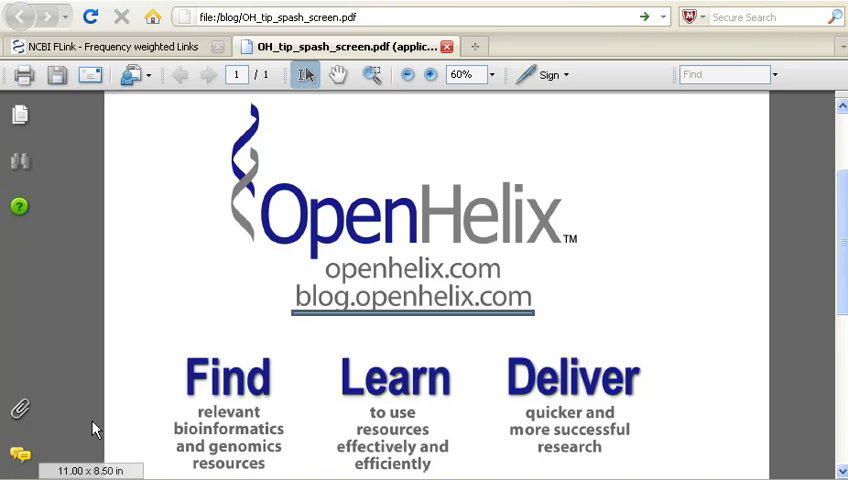
mouse_move(129, 110)
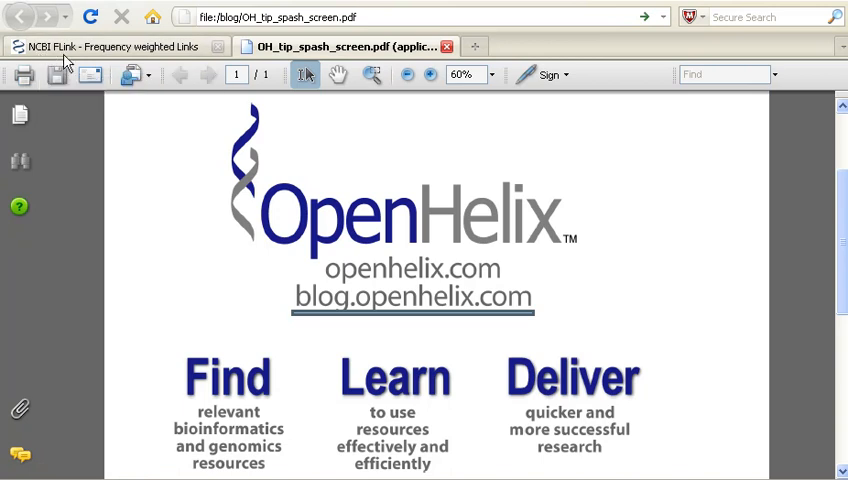
mouse_move(63, 62)
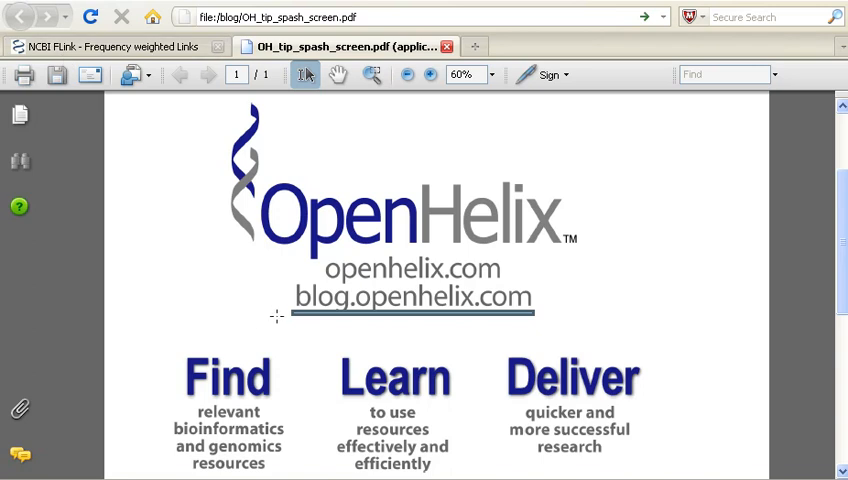
mouse_move(530, 314)
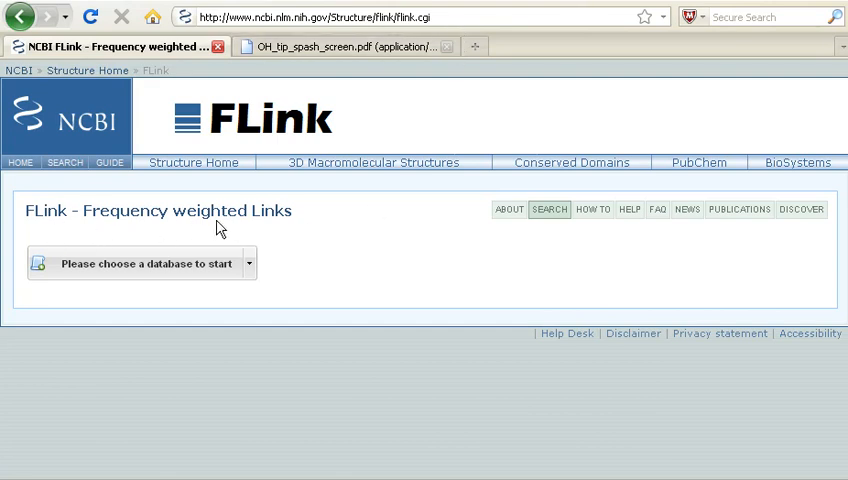
View the About FLink page and highlight the phrase 'German word meaning nimble'.
left_click(509, 209)
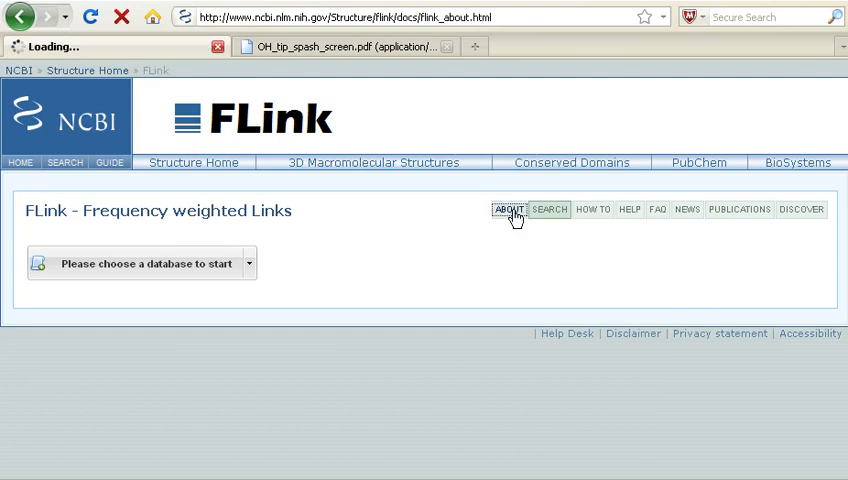
left_click(508, 209)
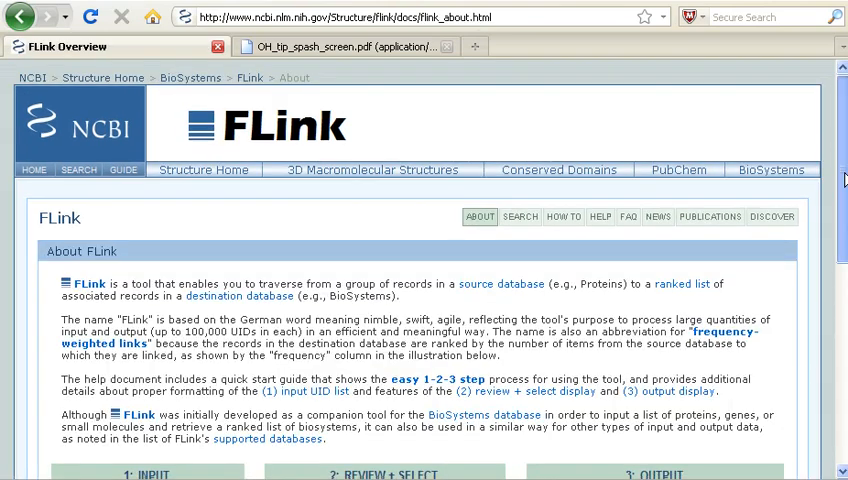
scroll("down", 3)
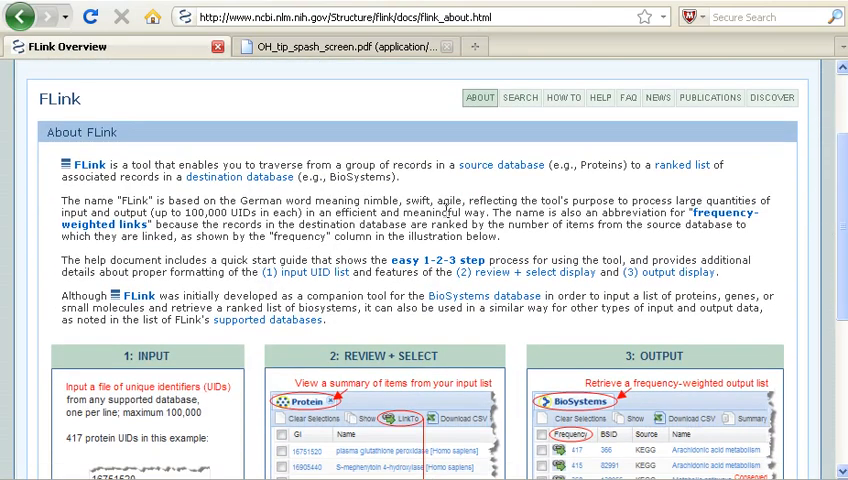
double_click(265, 210)
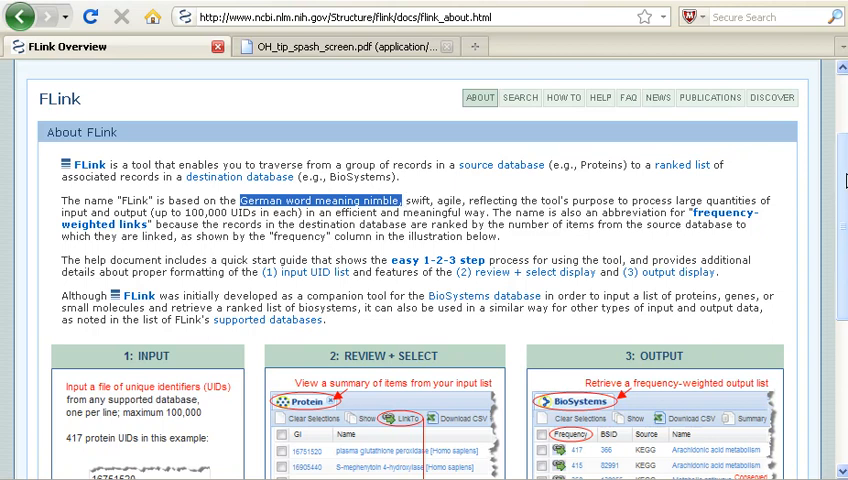
scroll("down", 3)
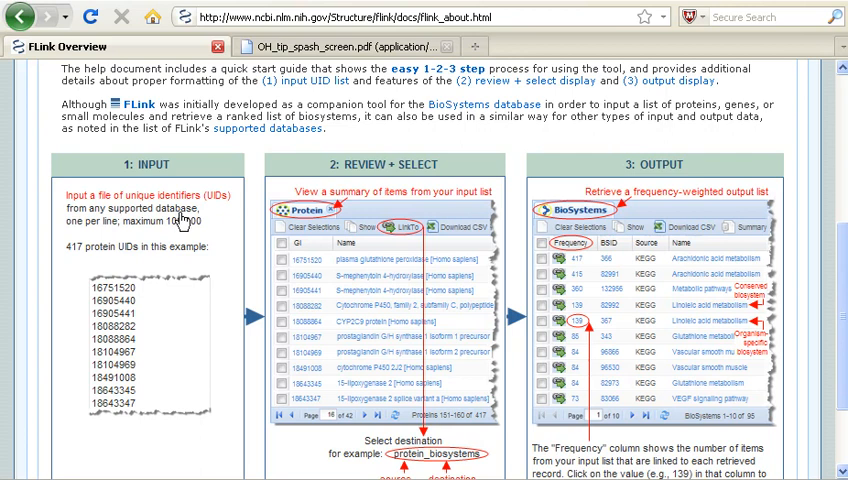
mouse_move(415, 175)
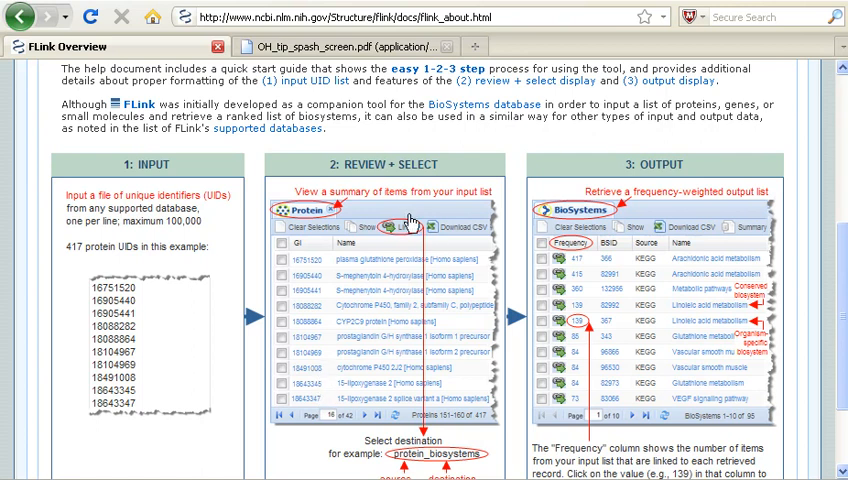
mouse_move(415, 242)
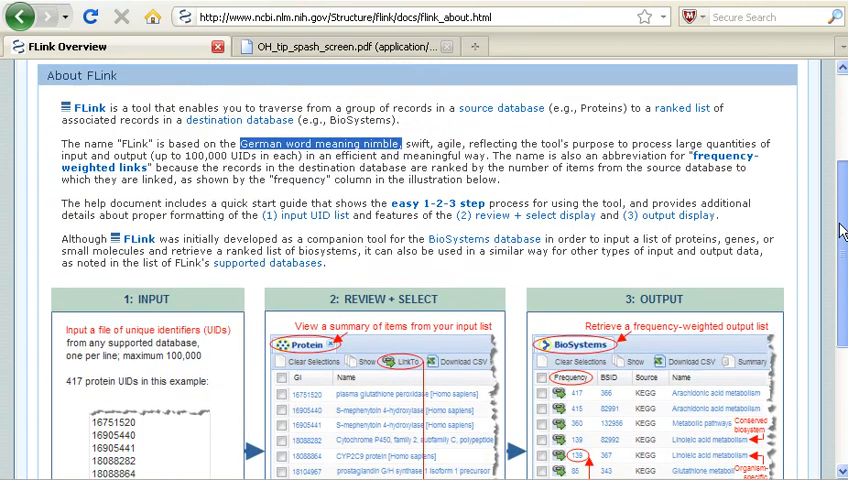
scroll("up", 3)
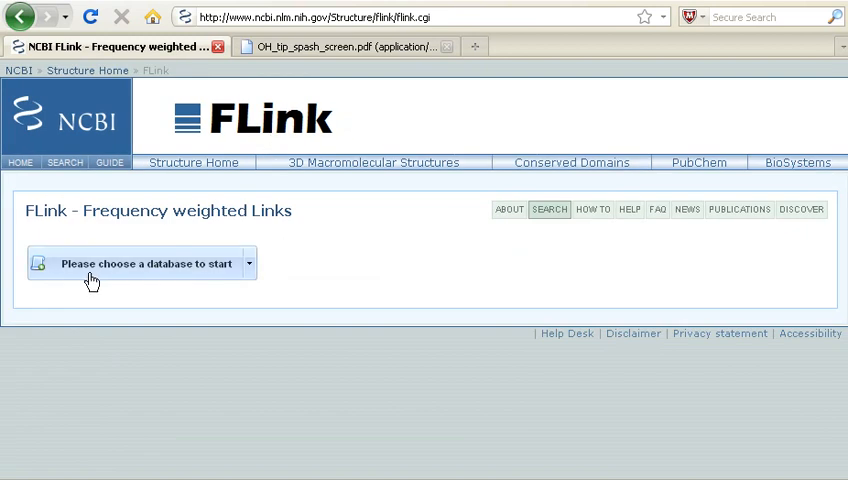
mouse_move(78, 280)
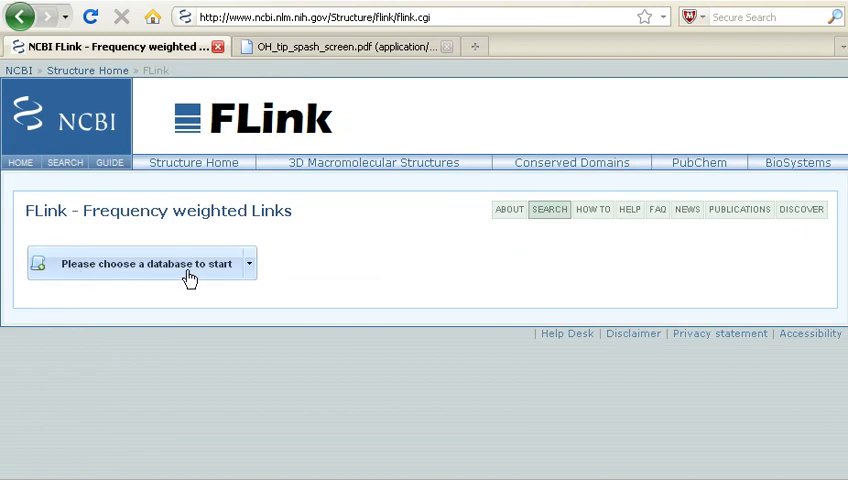
Choose Gene as the starting database to bring up the Gene ID input dialog.
left_click(248, 263)
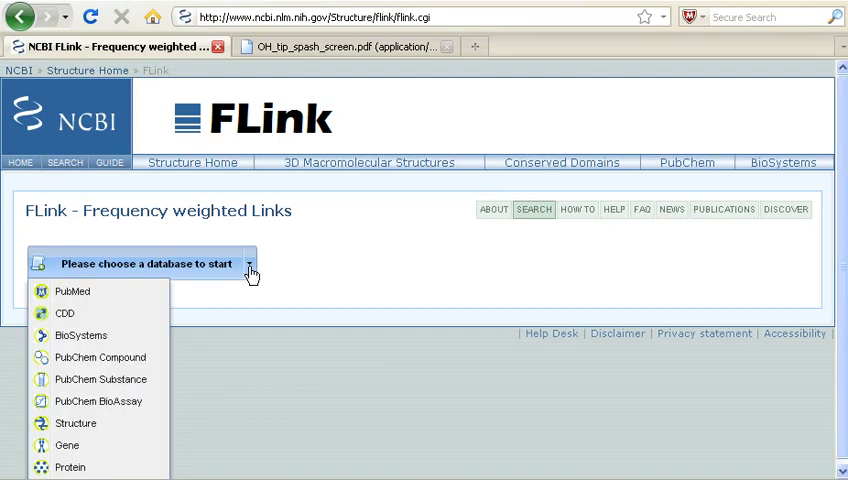
mouse_move(67, 445)
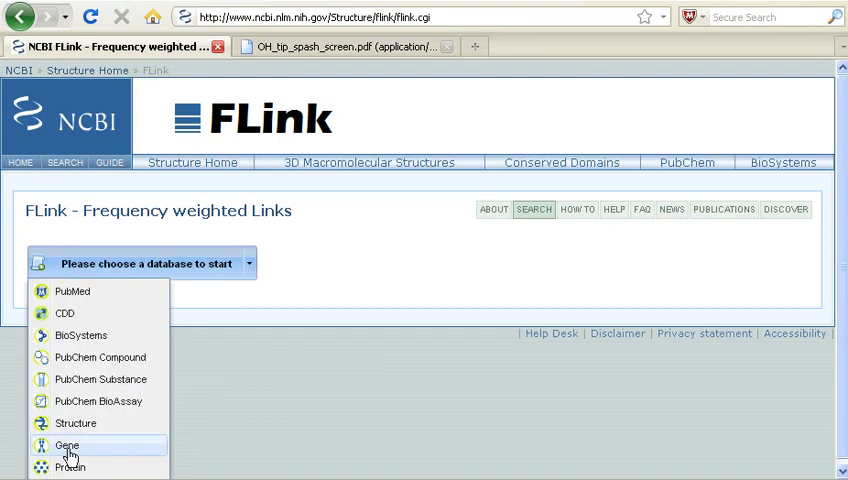
left_click(66, 445)
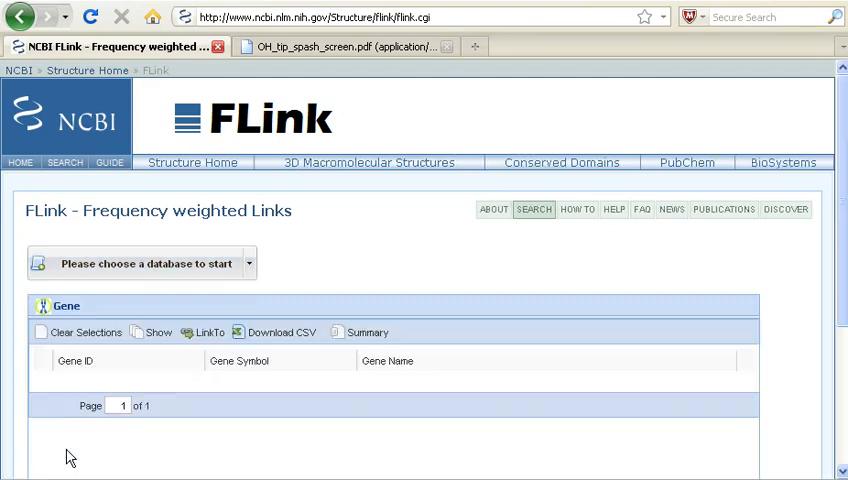
left_click(140, 263)
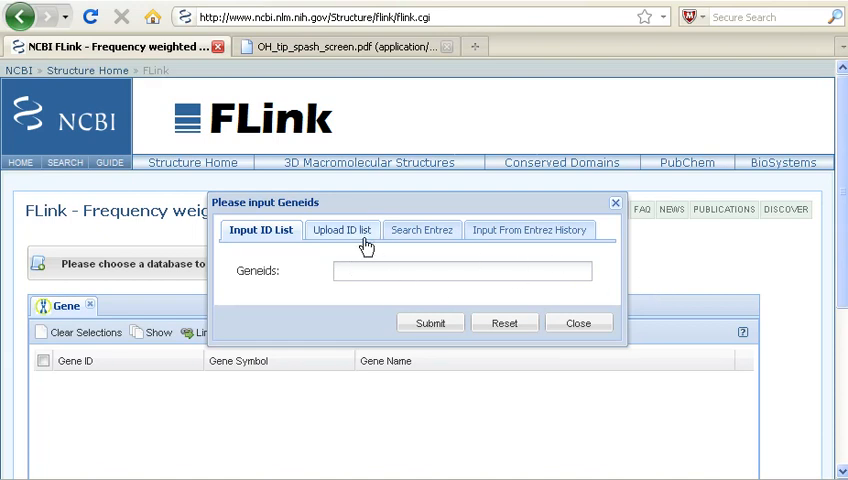
Search Entrez for 'schizophrenia' in the Gene ID dialog and submit the results.
left_click(341, 229)
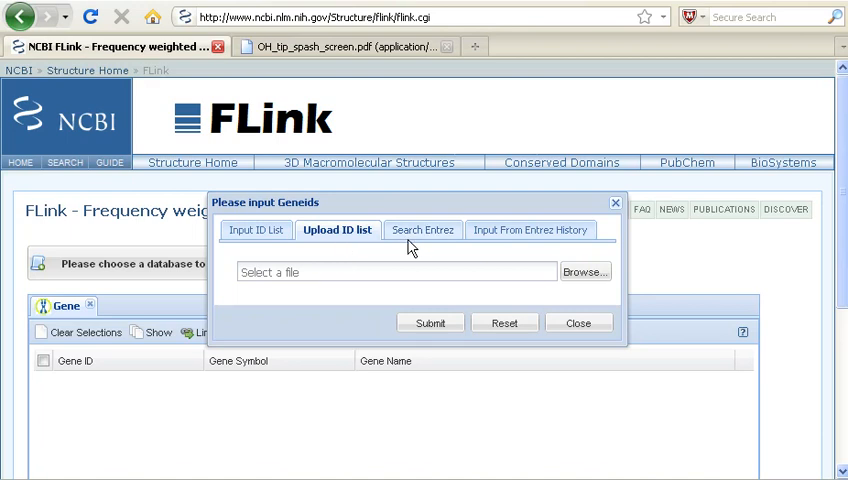
left_click(417, 230)
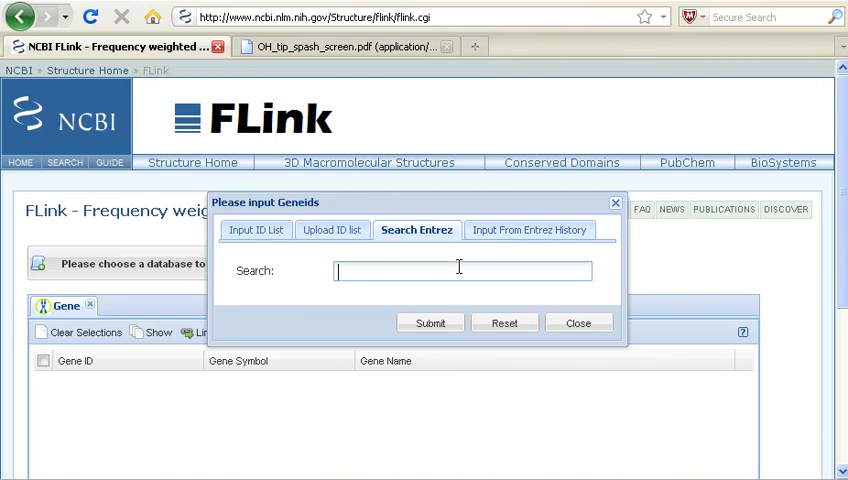
type("schizophrenia")
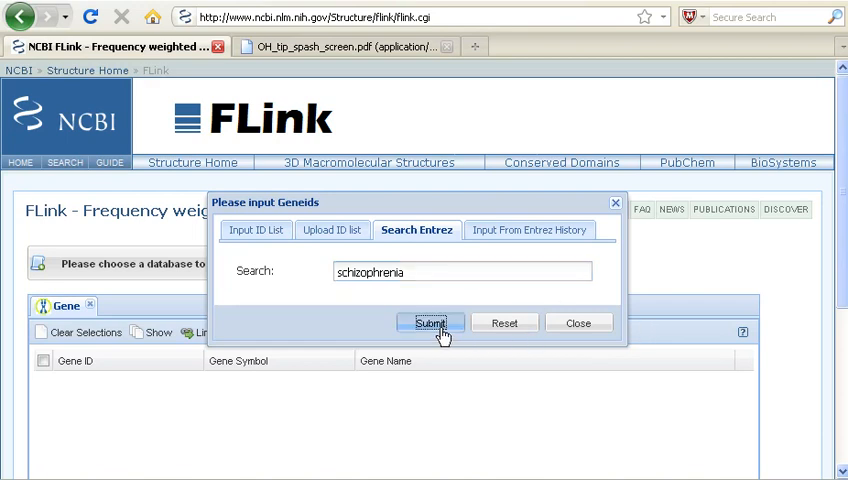
left_click(430, 323)
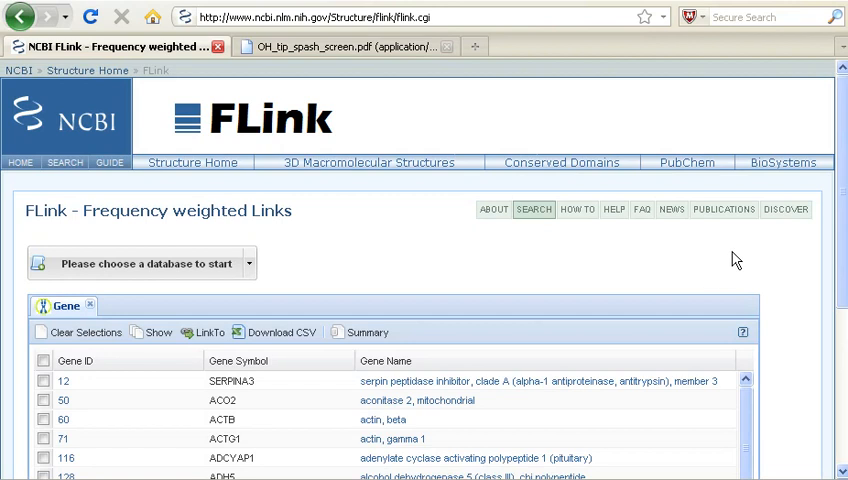
scroll("down", 3)
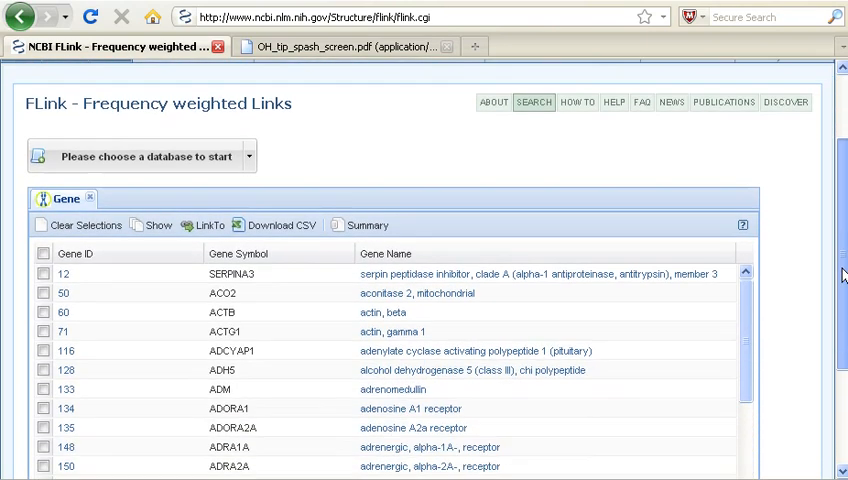
scroll("down", 3)
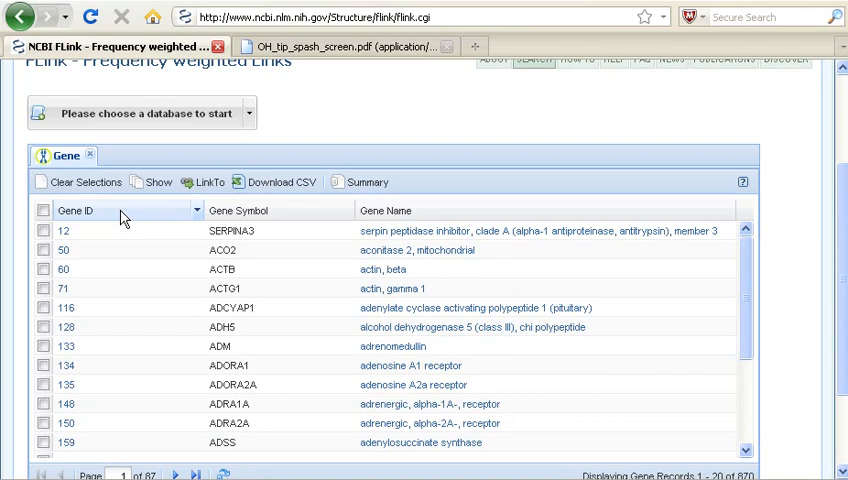
mouse_move(123, 216)
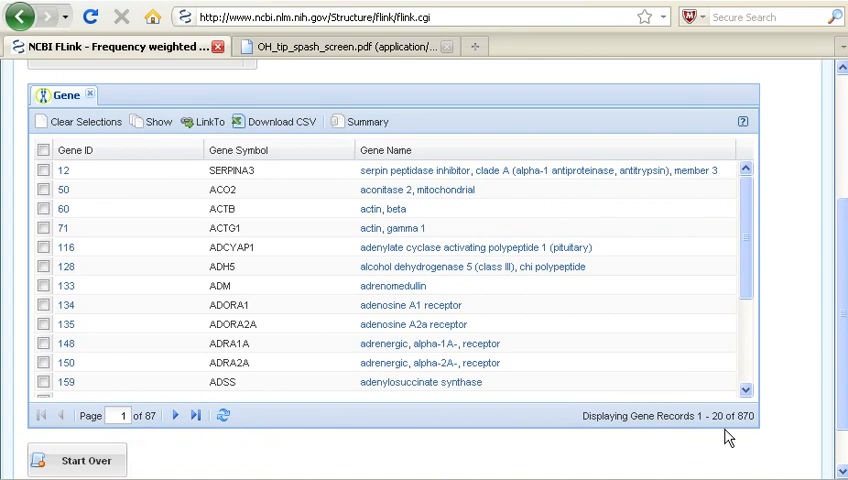
mouse_move(765, 429)
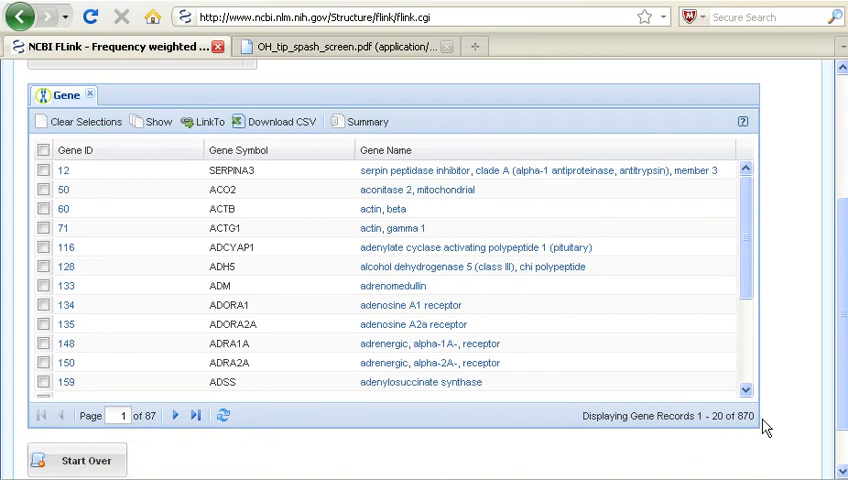
scroll("down", 3)
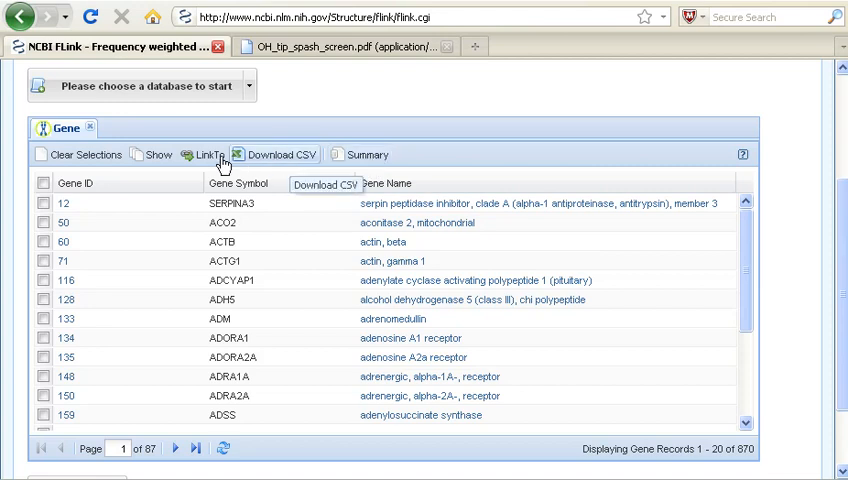
mouse_move(207, 160)
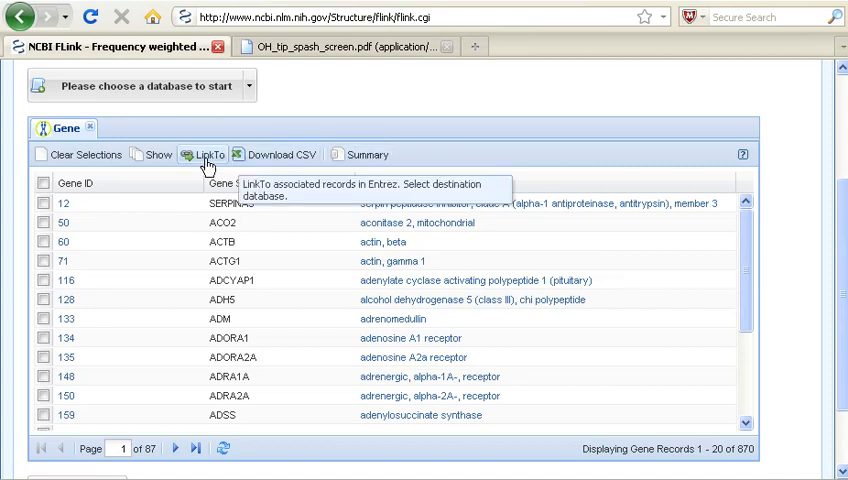
Link the gene list to BioSystems using the gene_biosystems link name and submit.
left_click(207, 154)
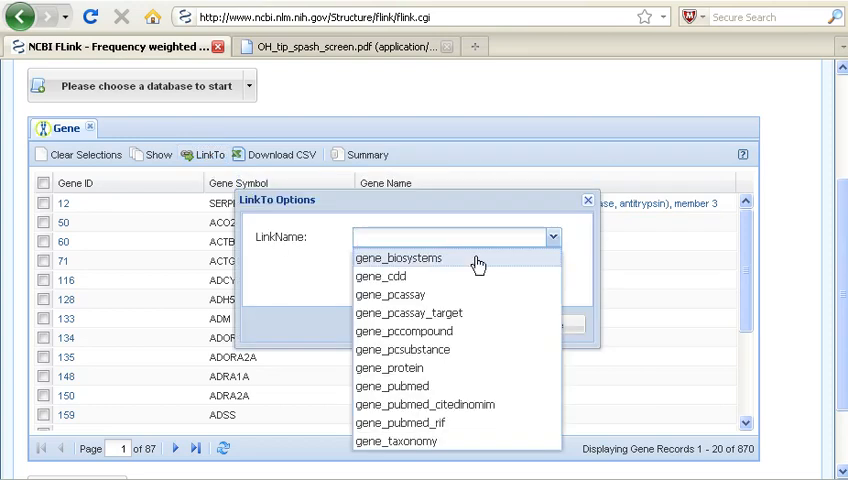
left_click(399, 258)
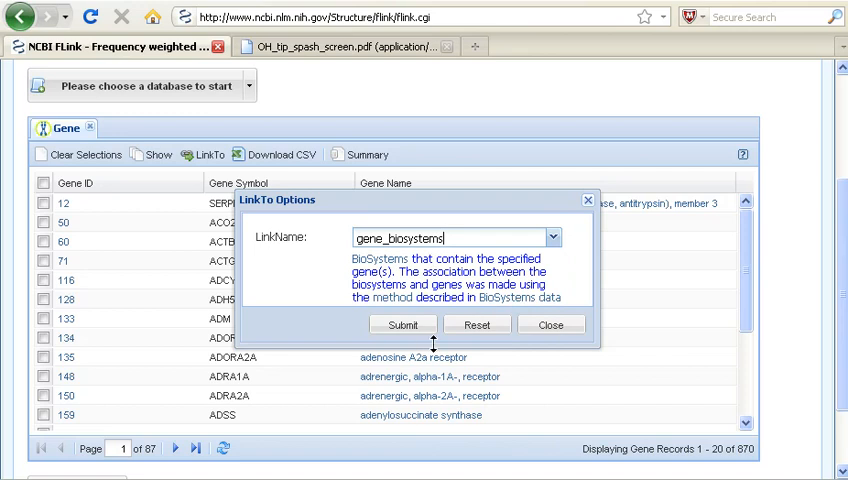
left_click(402, 324)
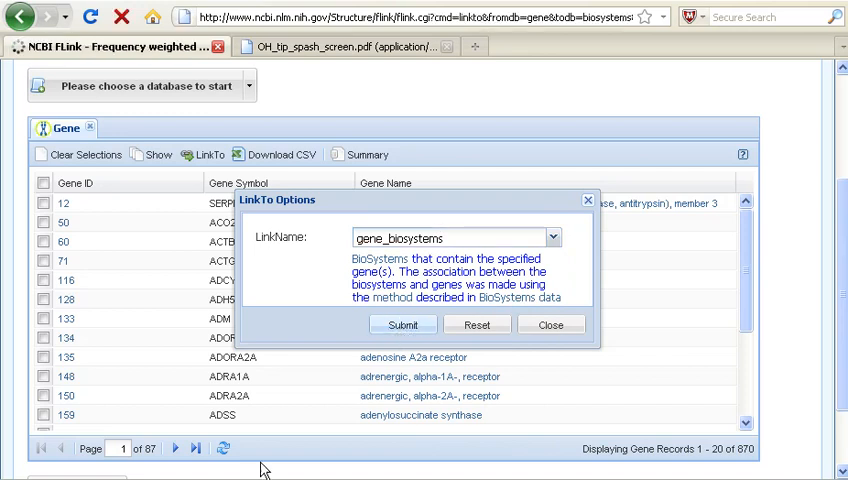
left_click(403, 324)
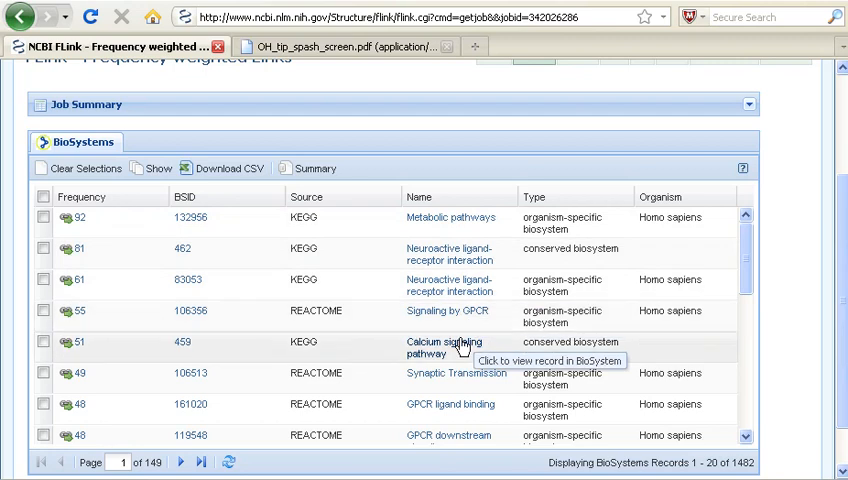
mouse_move(454, 451)
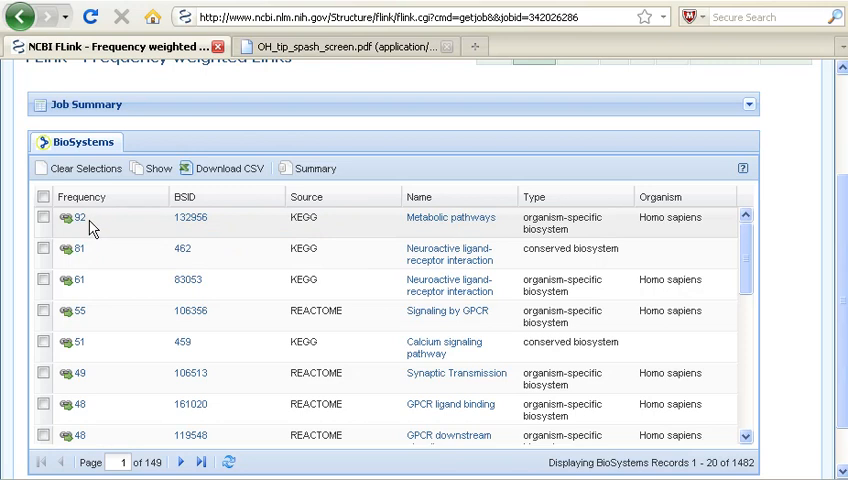
mouse_move(422, 224)
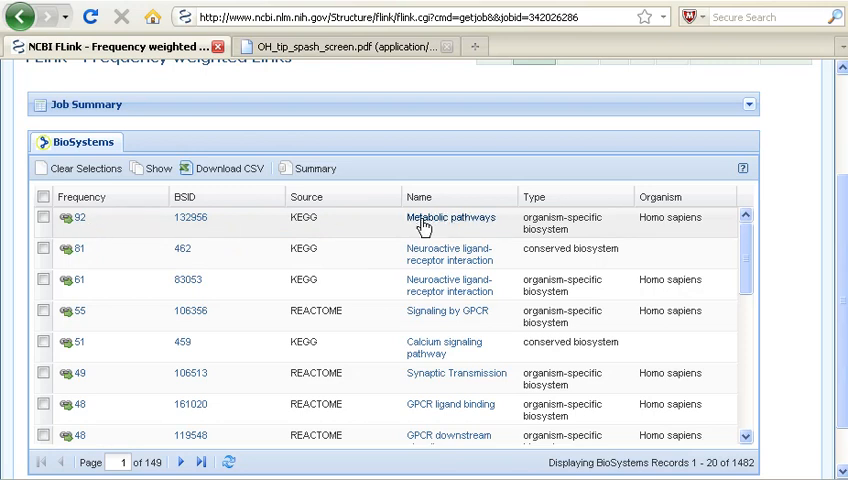
mouse_move(449, 217)
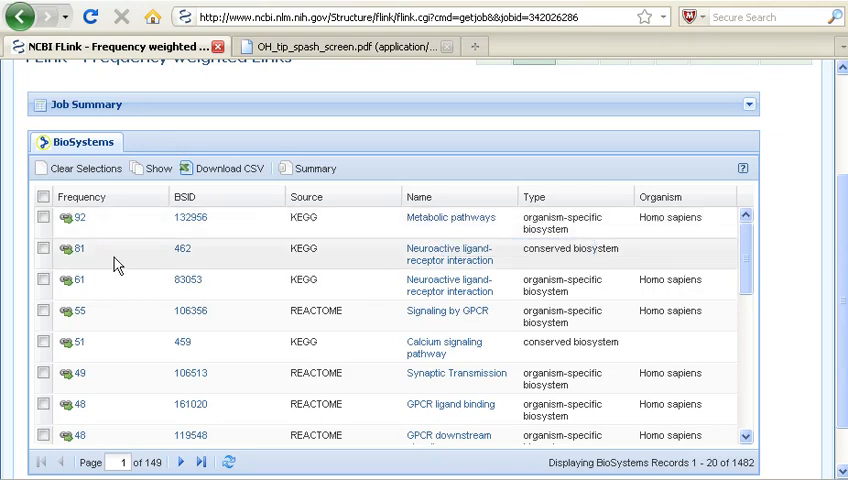
mouse_move(82, 263)
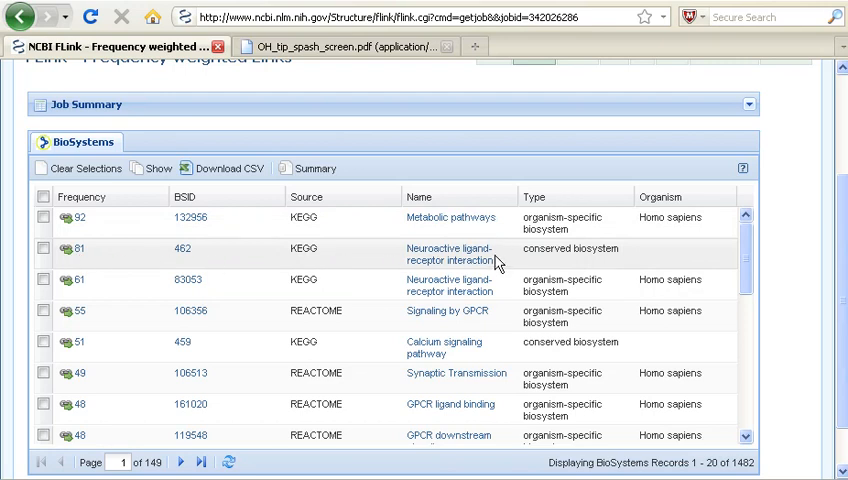
mouse_move(547, 265)
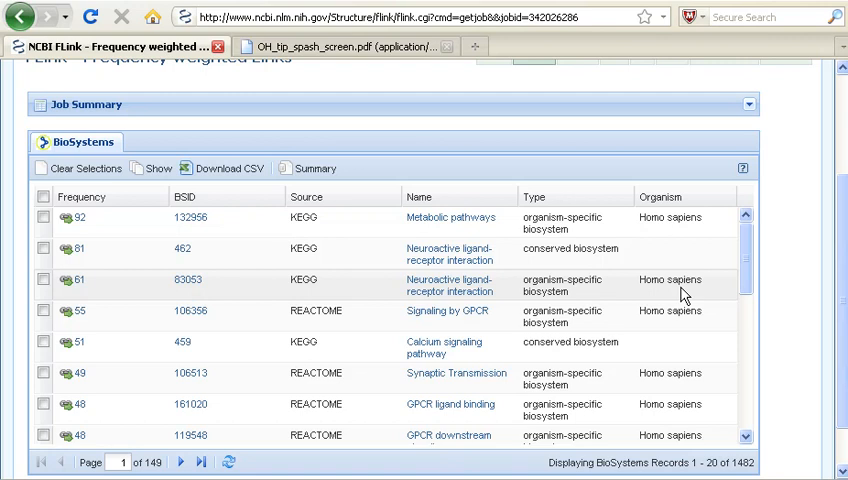
mouse_move(650, 297)
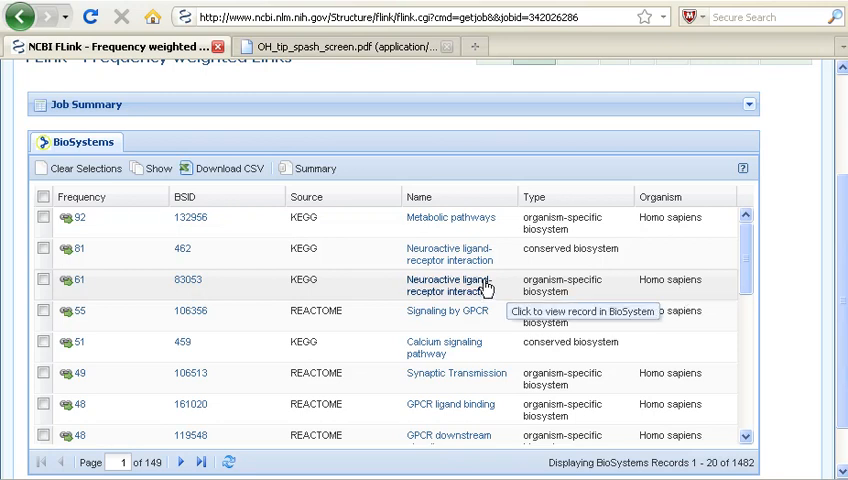
mouse_move(500, 297)
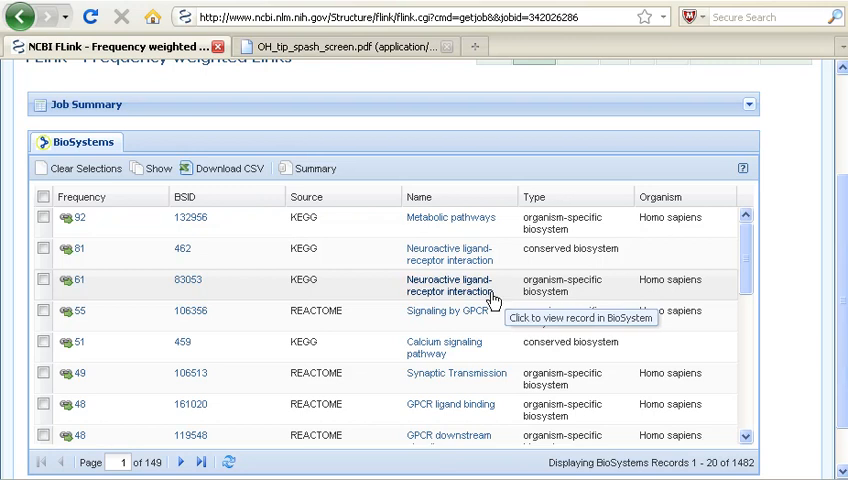
mouse_move(840, 248)
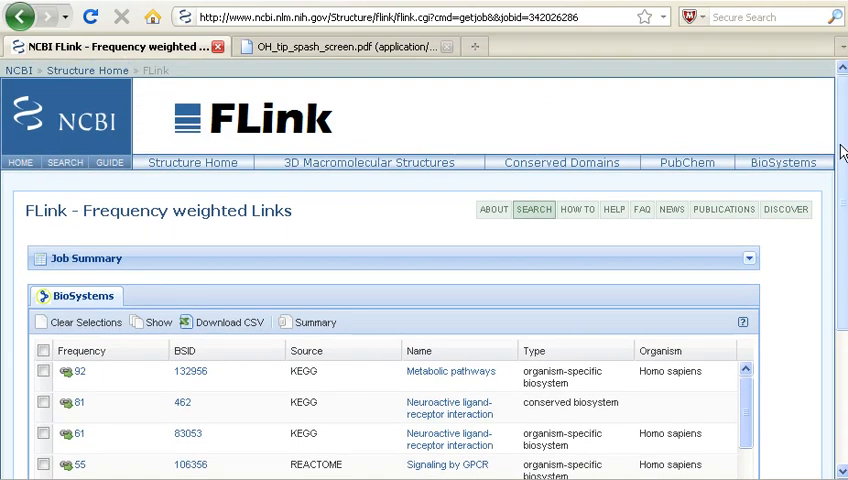
mouse_move(827, 155)
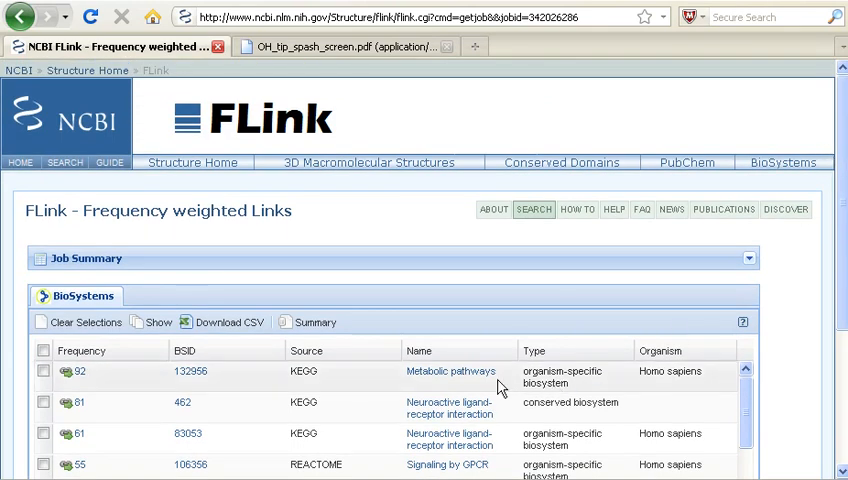
mouse_move(502, 343)
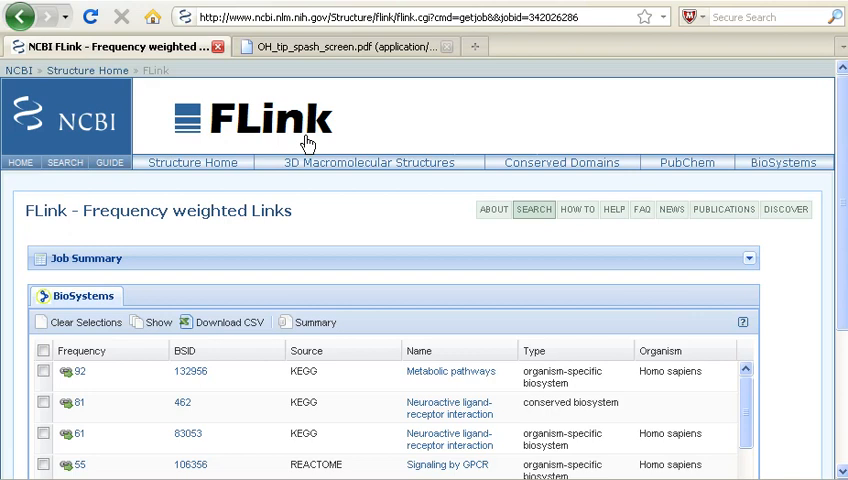
mouse_move(152, 418)
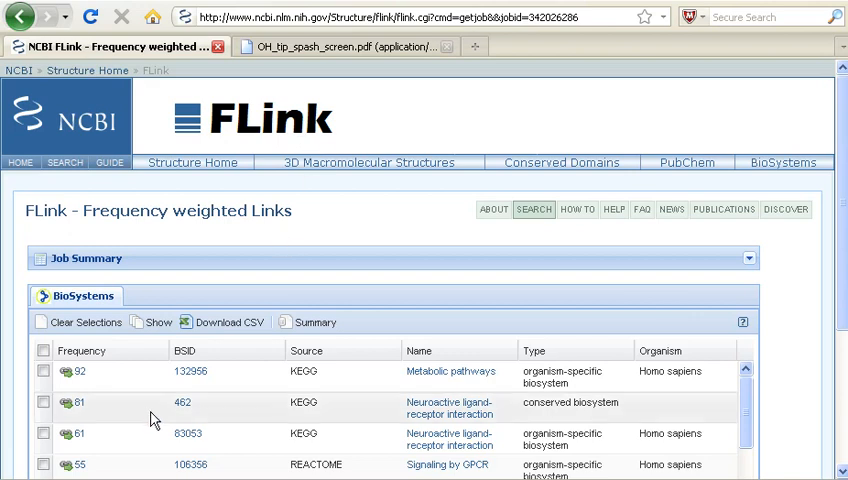